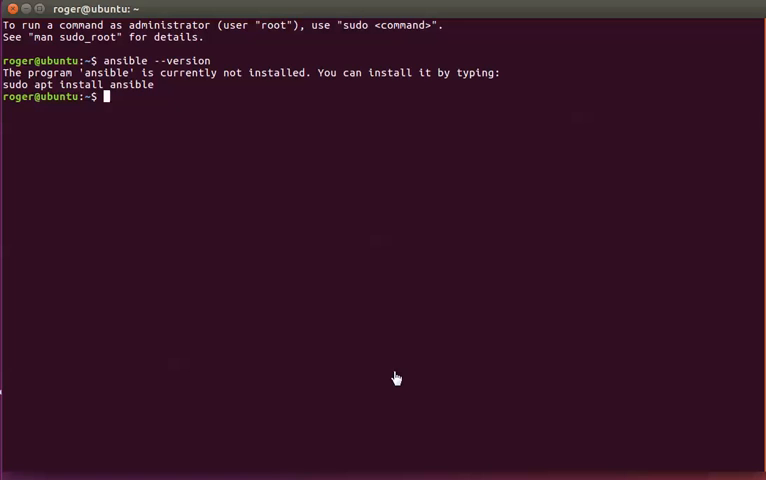
mouse_move(246, 172)
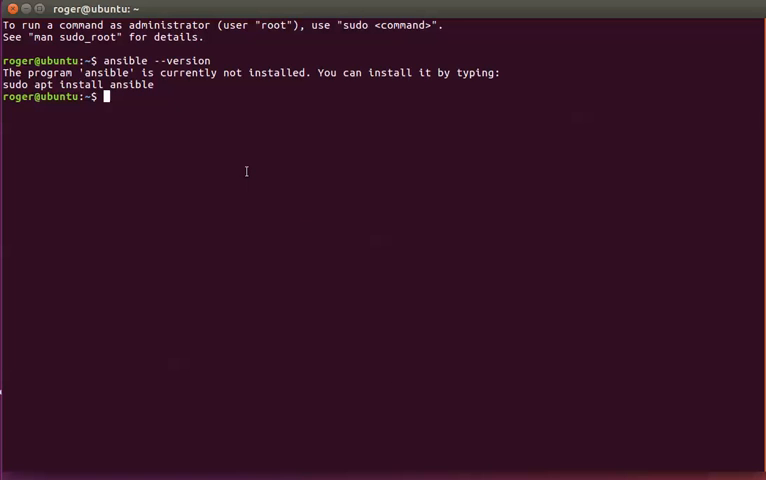
Run ansible --version again, which reports Ansible is not installed.
text(ans)
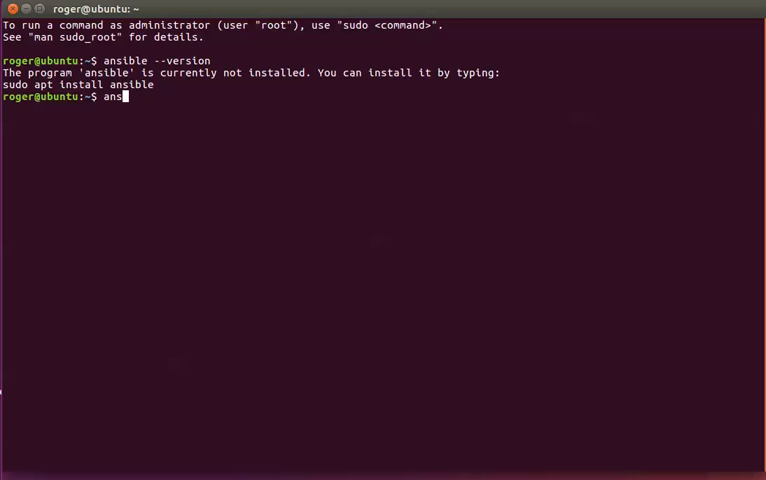
text(ible --v)
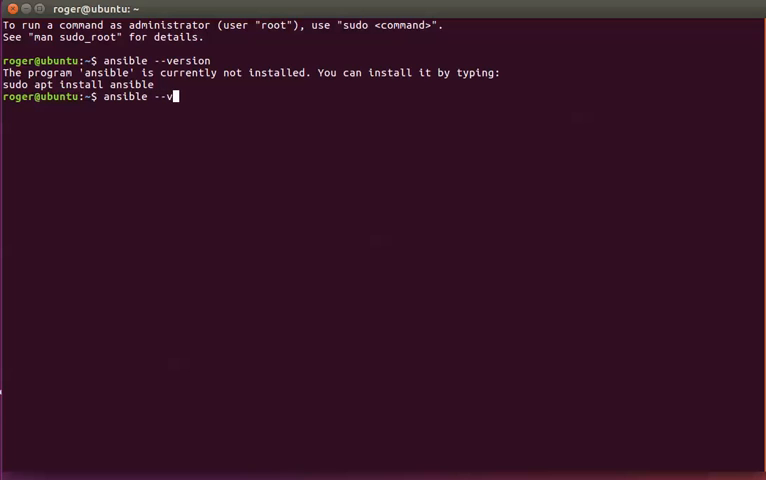
text(ersion)
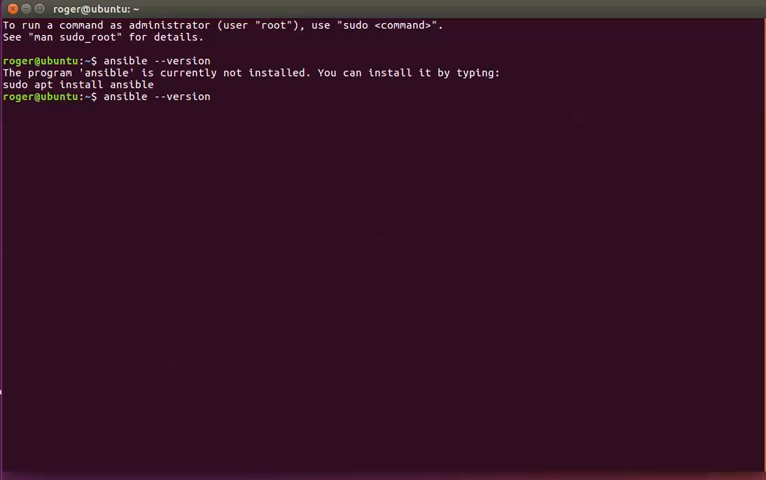
key(Return)
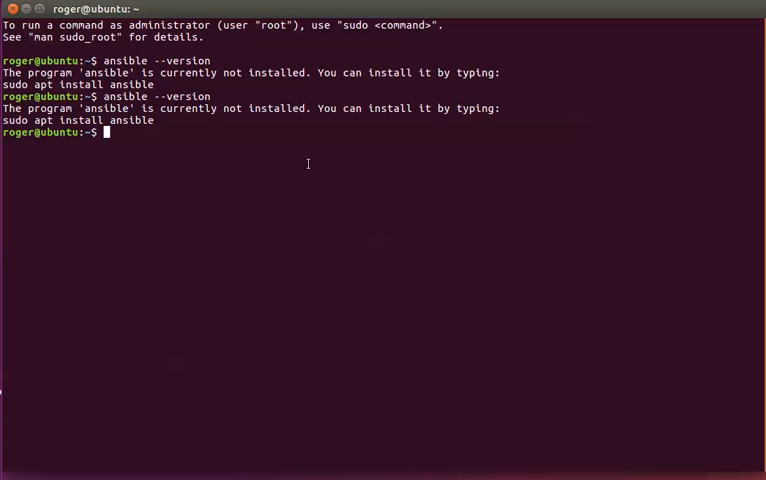
mouse_move(308, 164)
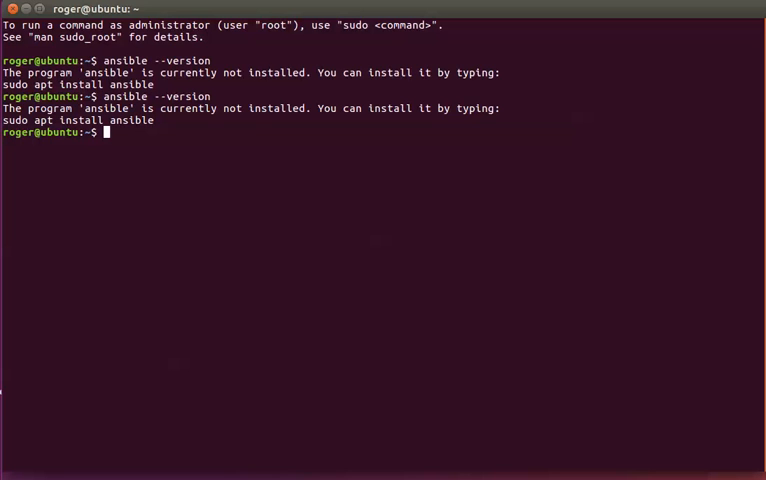
Run sudo apt-get update with the sudo password until reading package lists is done.
text(s)
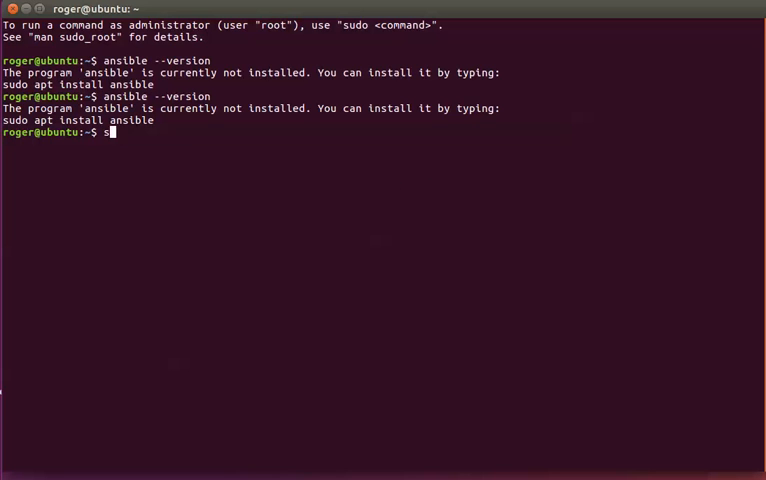
text(ud)
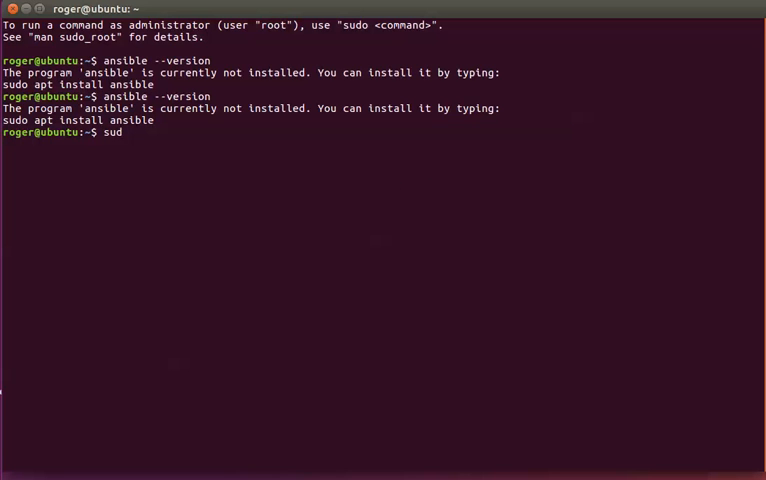
text(o)
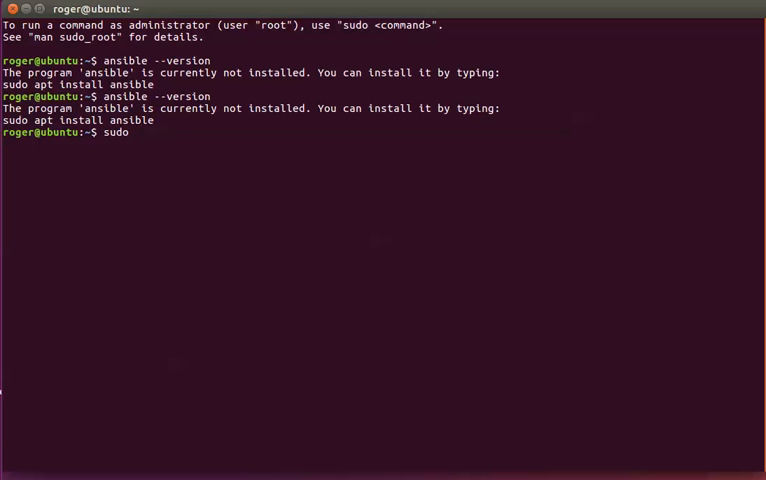
text(apt-get up)
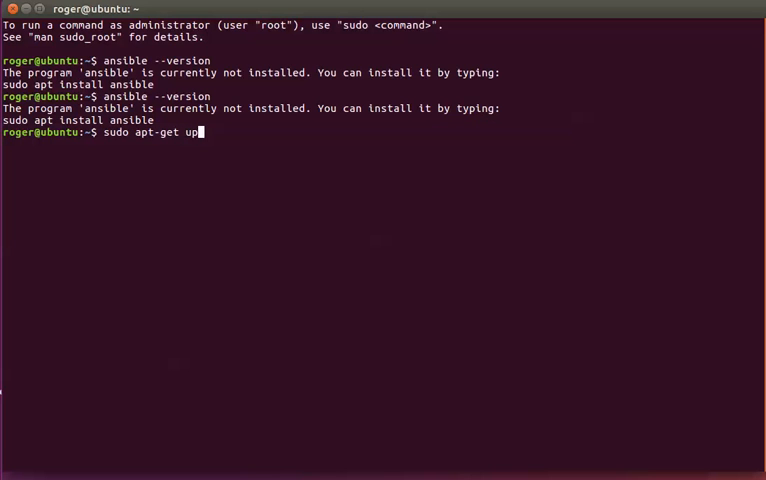
key(Return)
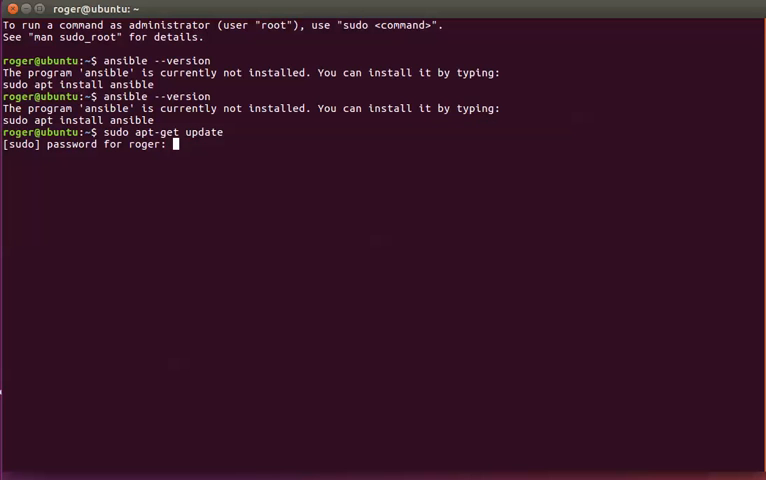
key(Return)
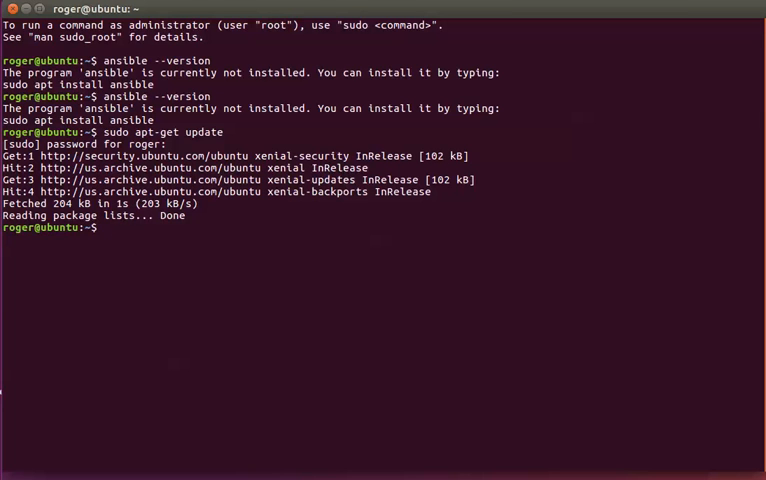
text(sudo apt-get)
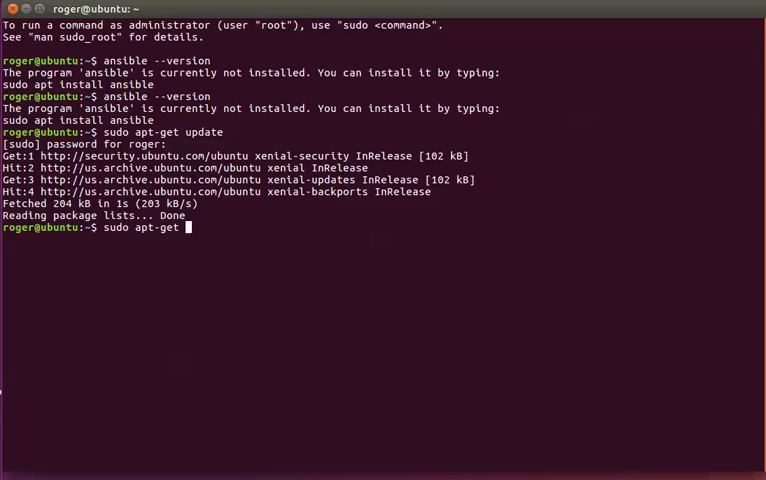
Install software-properties-common with sudo apt-get install and follow its setup output.
text(install softwar)
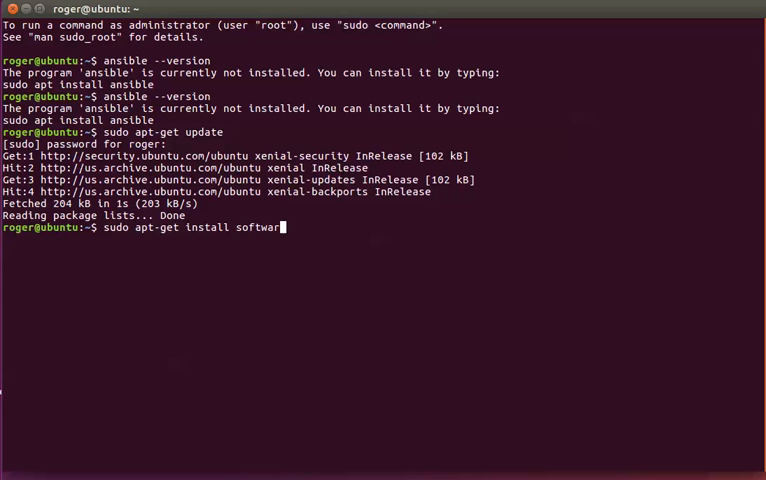
text(e-prop)
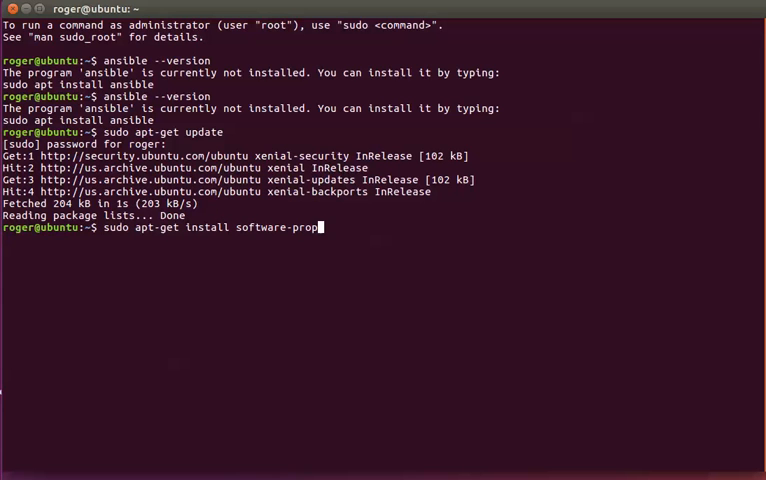
text(erties-comm)
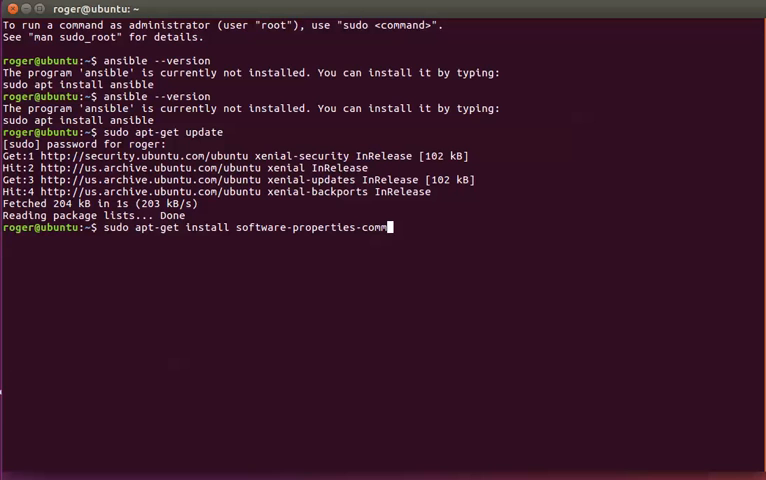
key(Return)
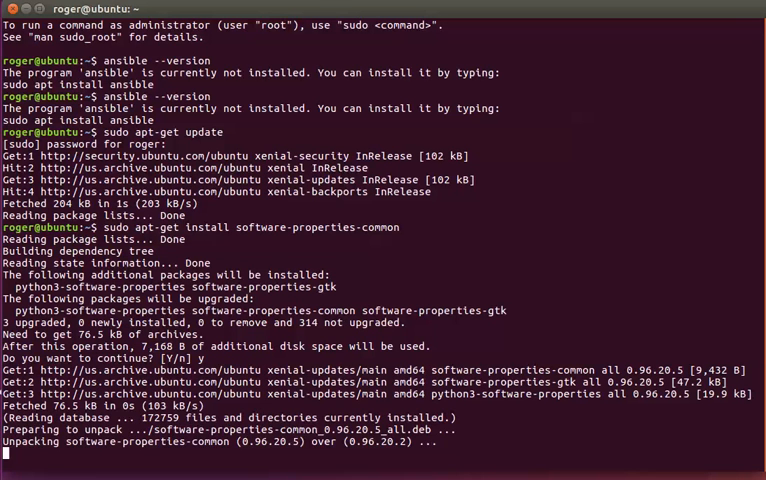
scroll(down, 3)
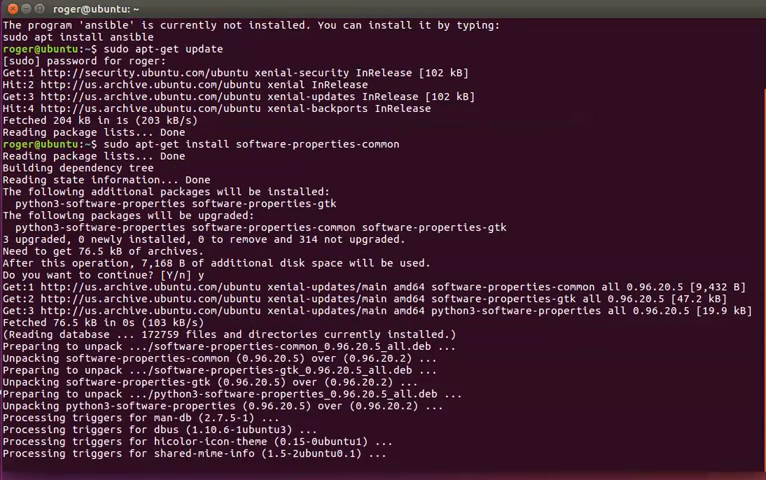
scroll(down, 3)
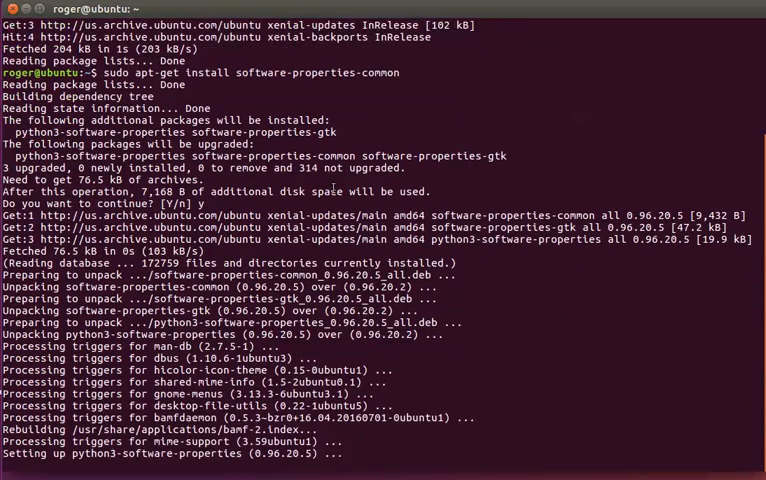
scroll(down, 3)
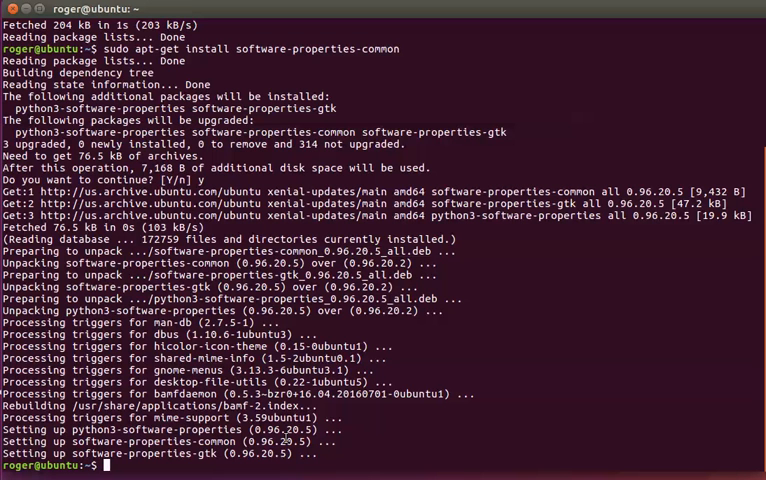
Add ppa:ansible/ansible with sudo apt-add-repository and import its signing key.
text(sudo)
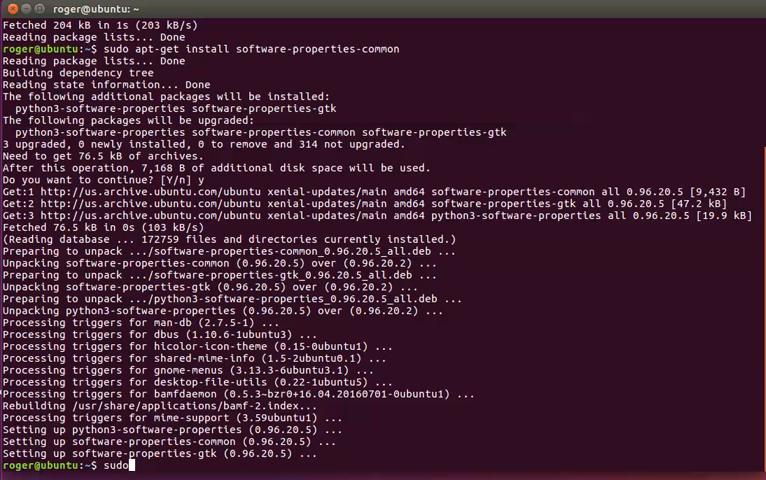
text(apt-add-repos)
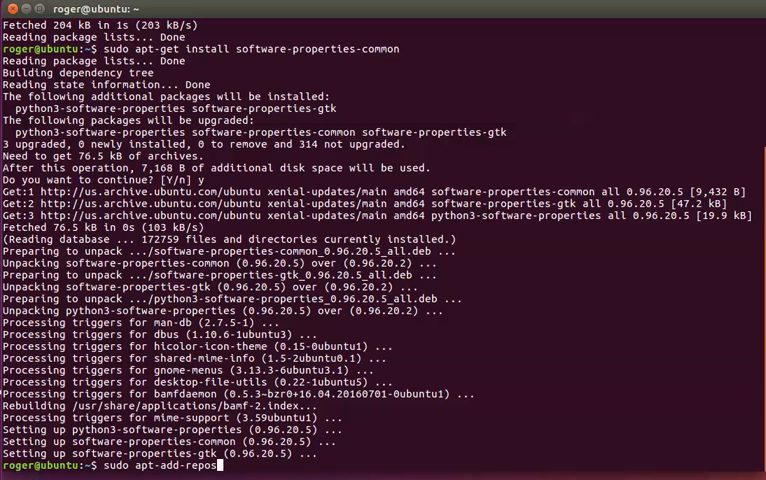
text(itory)
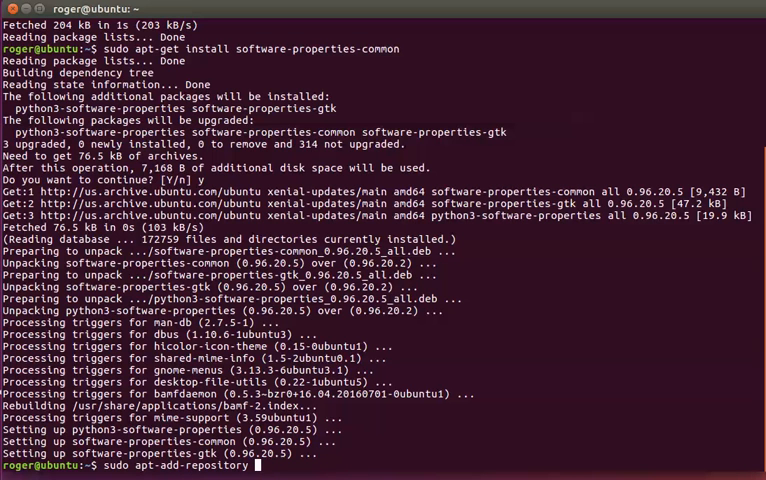
text(ppa:)
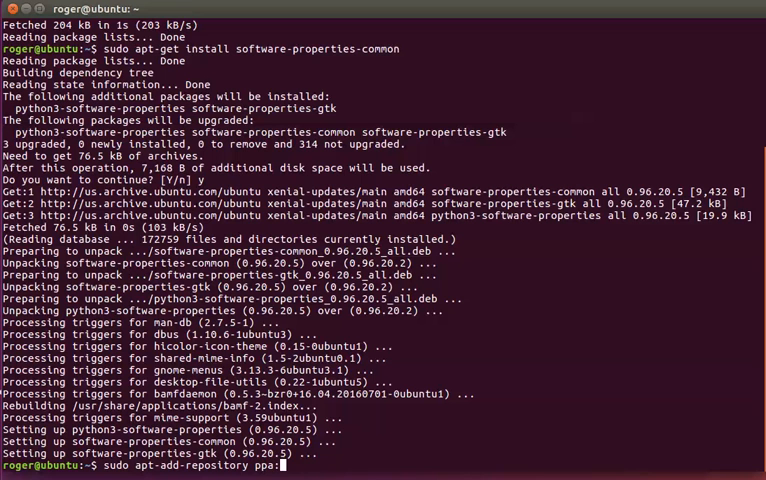
text(ansible)
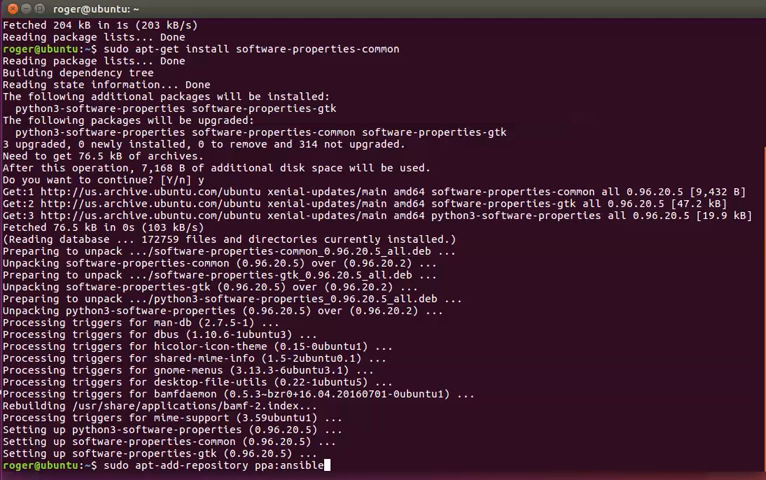
text(/ansib)
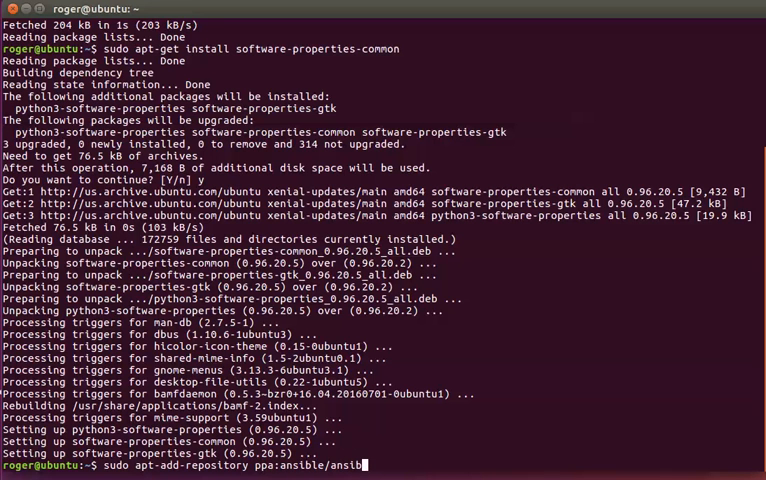
key(Return)
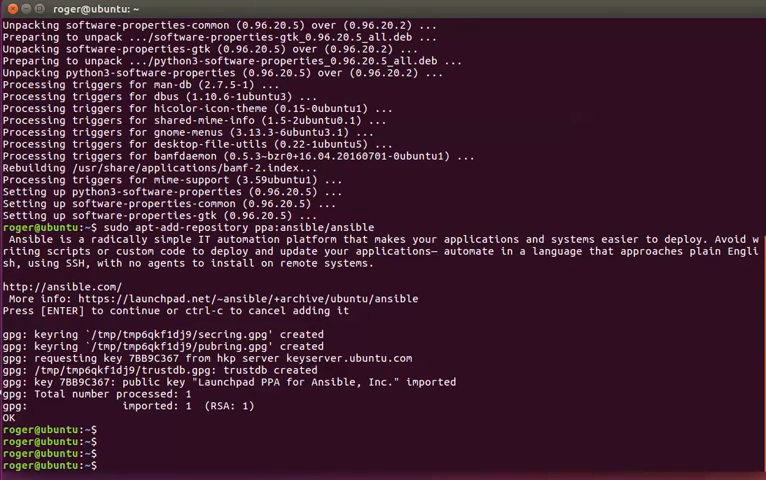
Run sudo apt-get install ansible, approve the prompt, and let Ansible 2.0.0.2 install.
text(sudo ap)
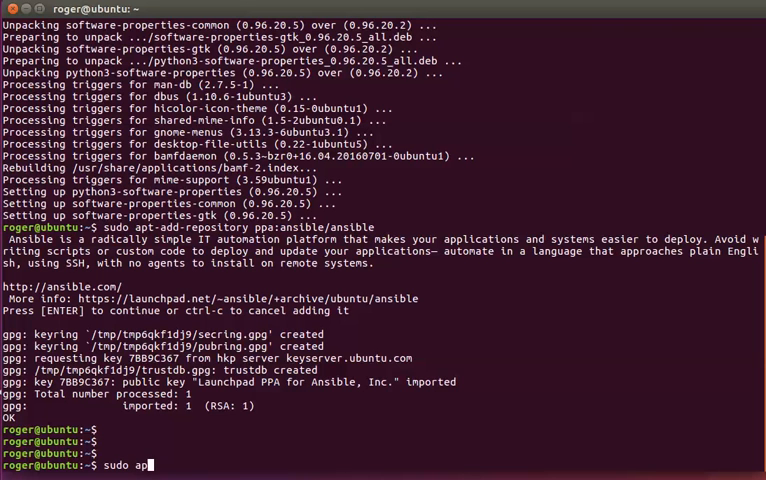
text(t-get)
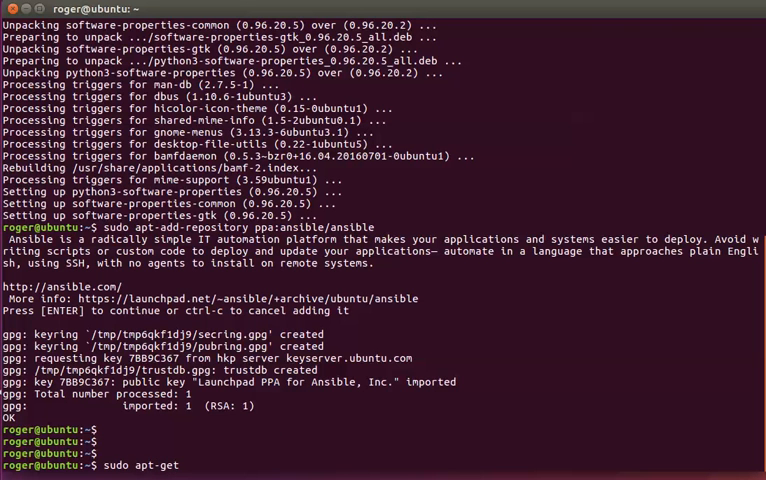
text(insta)
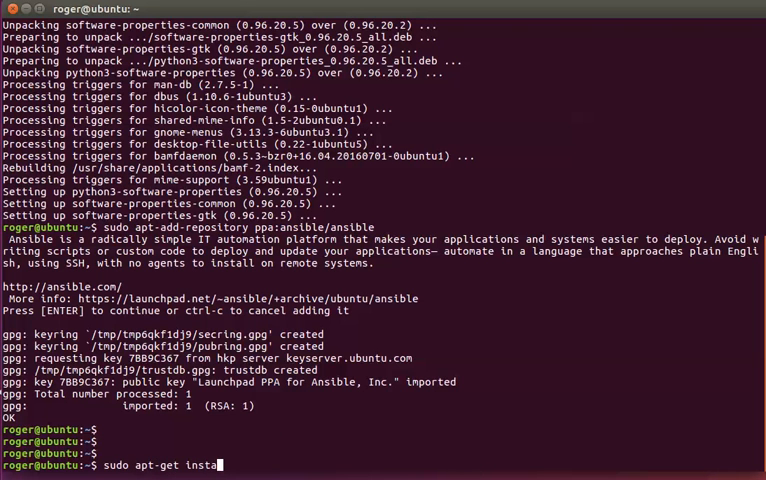
key(Return)
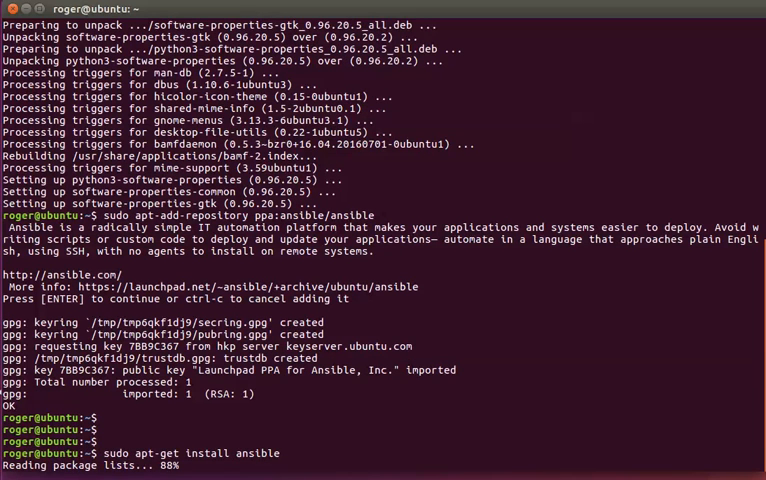
scroll(down, 3)
text(y)
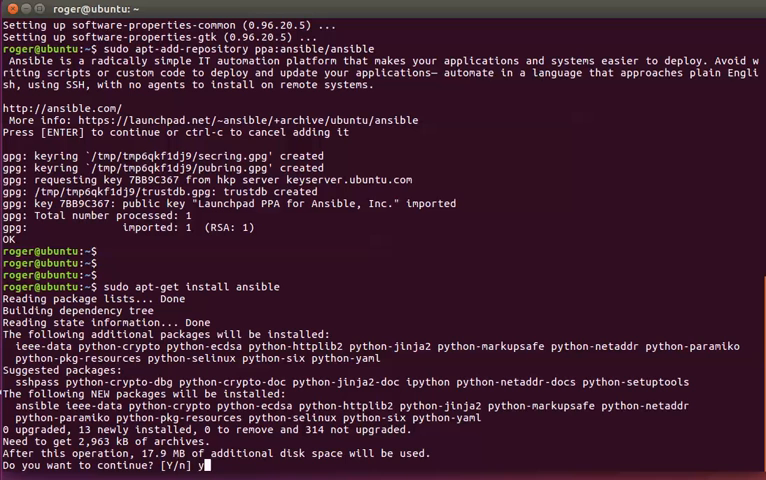
key(Return)
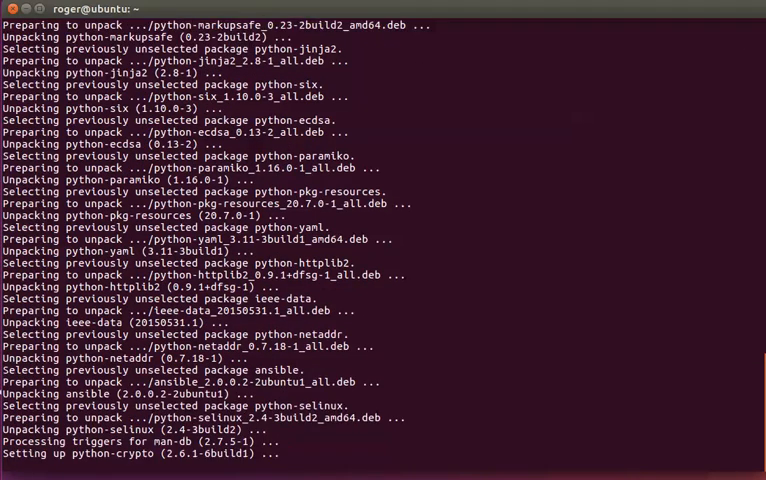
scroll(down, 3)
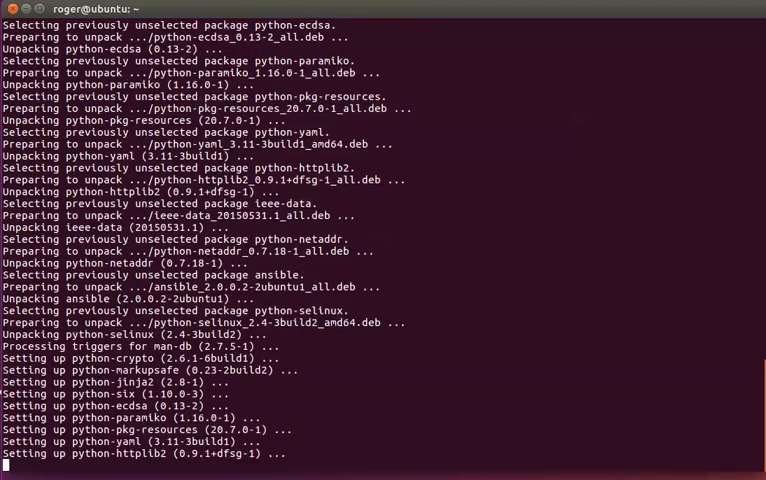
scroll(down, 3)
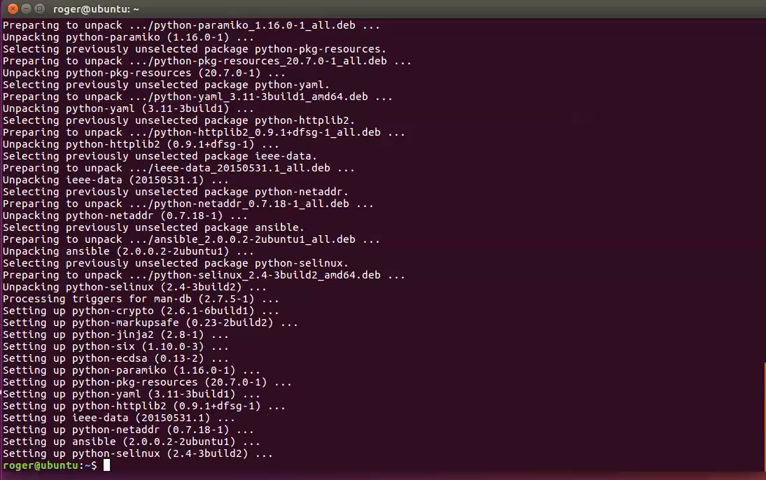
Run ansible --version, which reports ansible 2.0.0.2 with /etc/ansible/ansible.cfg.
text(ansible)
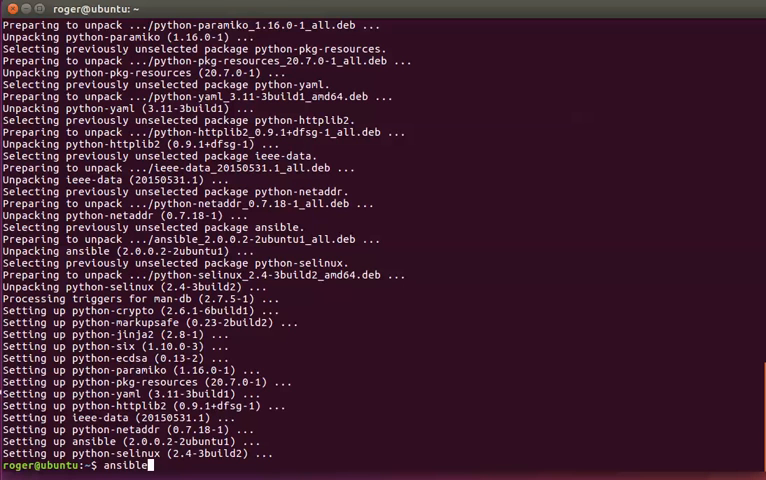
text(--version)
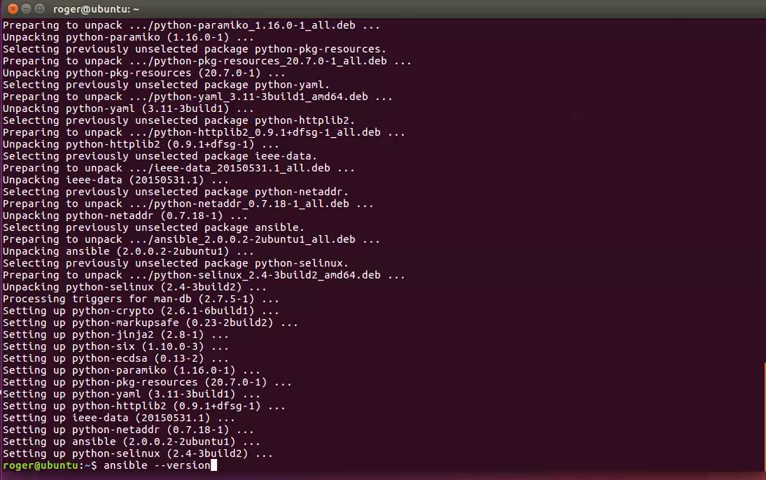
key(Return)
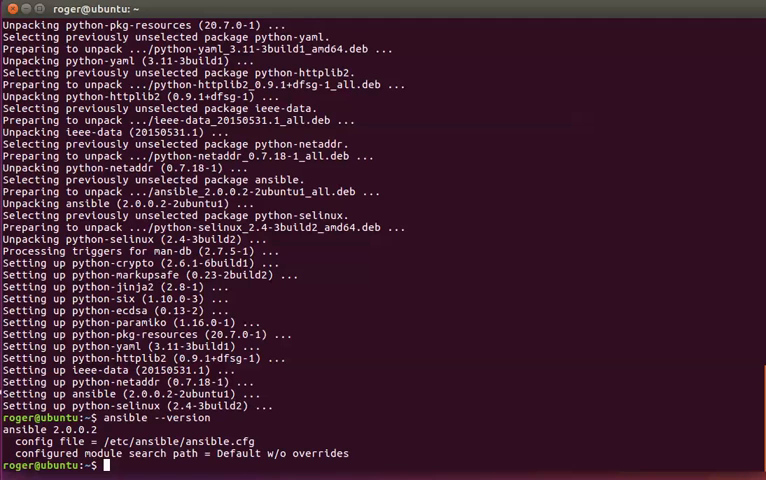
Run sudo apt-get update so the Ansible PPA packages are picked up.
text(sudo)
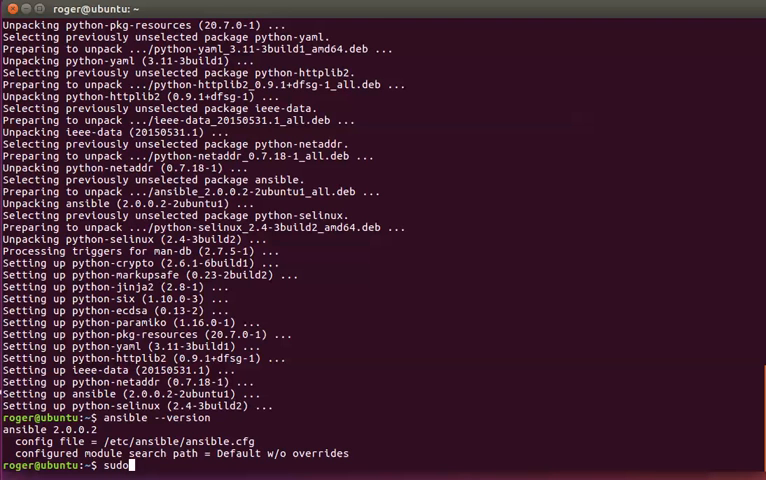
text(apt-get)
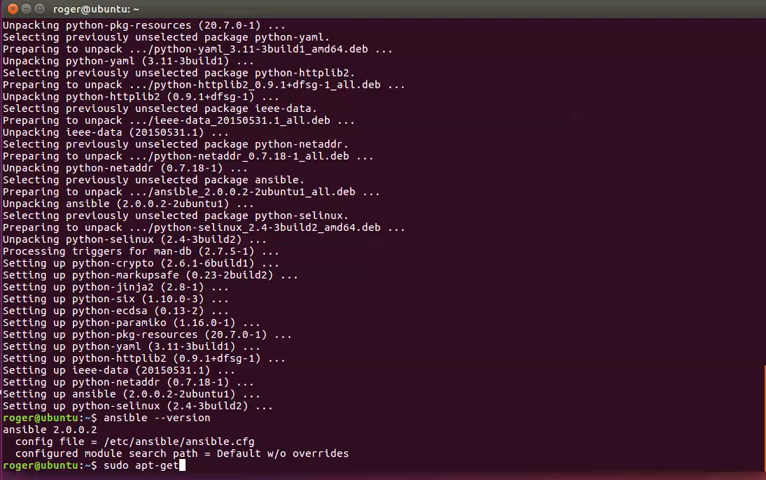
key(Return)
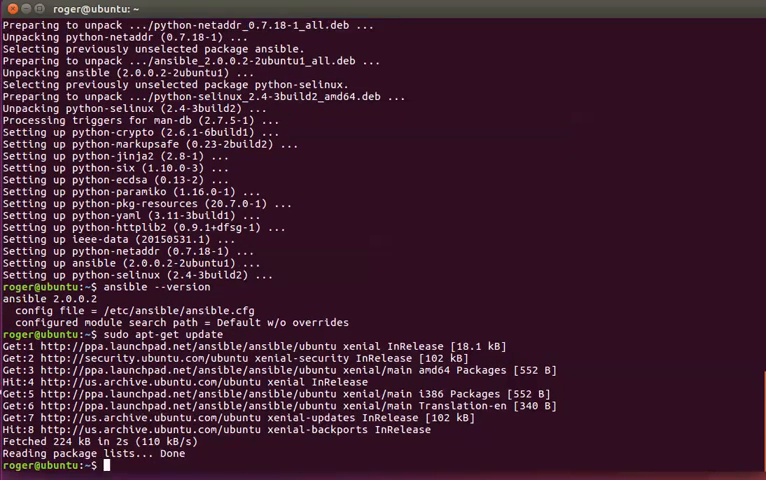
text(s)
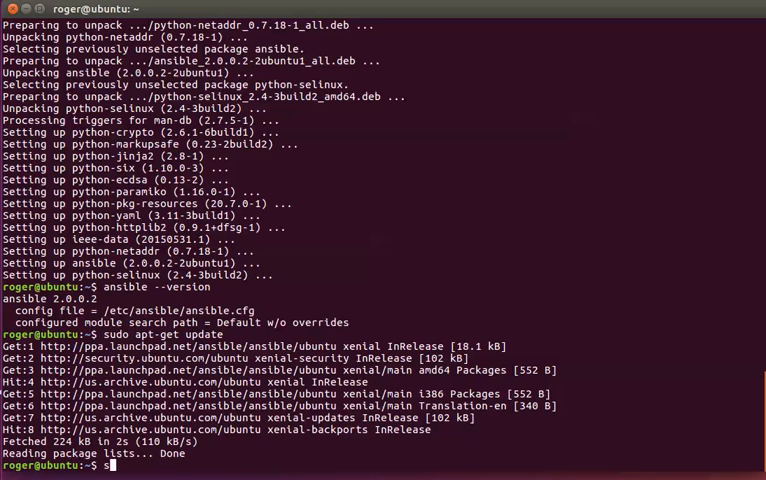
text(udo)
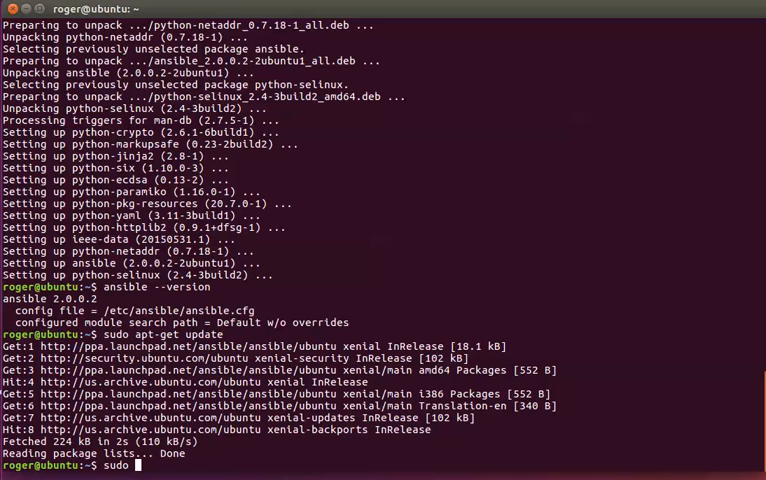
Run sudo apt-get install ansible and answer y to upgrade Ansible to 2.2.1.0.
text(apt-get inst)
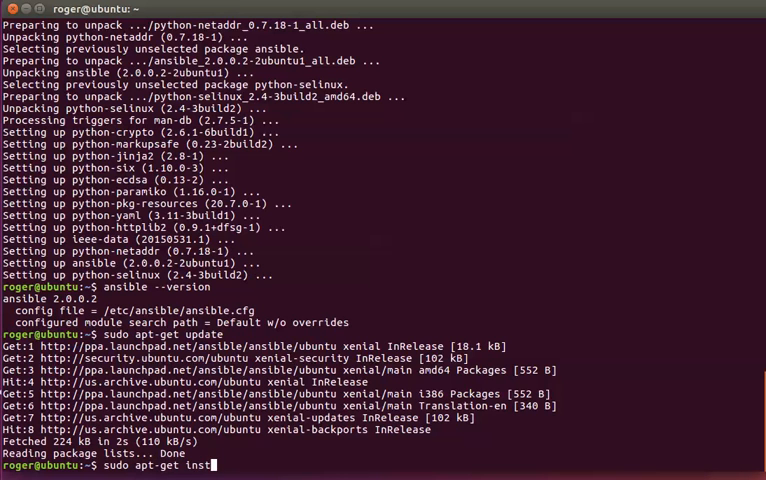
key(Return)
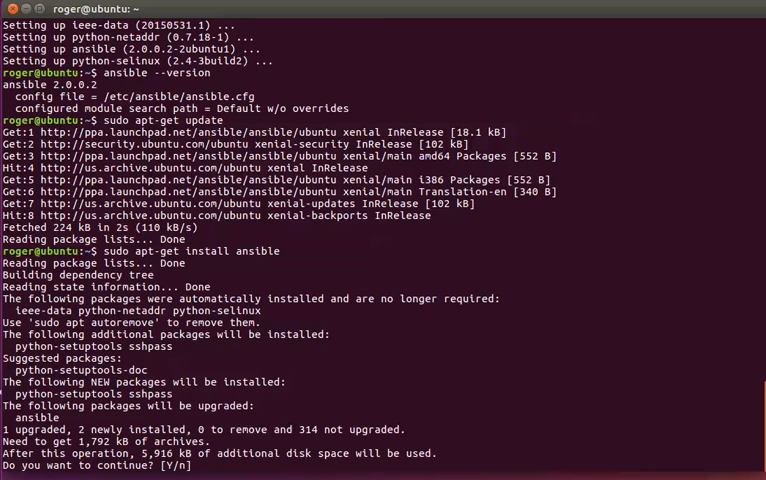
text(y)
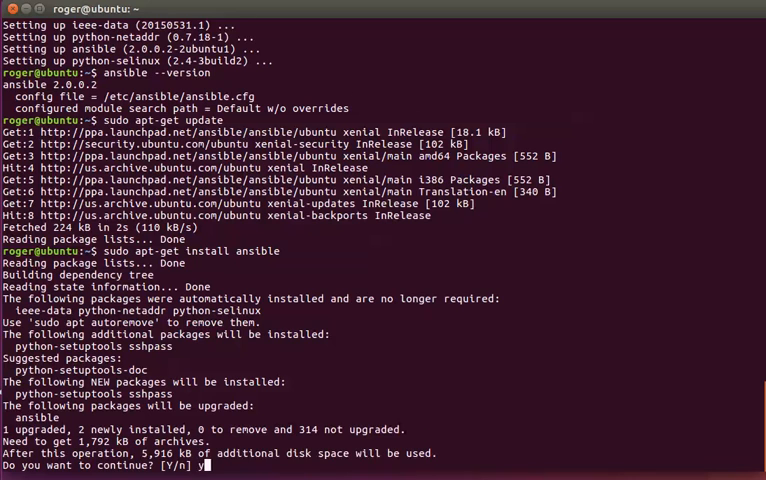
key(Return)
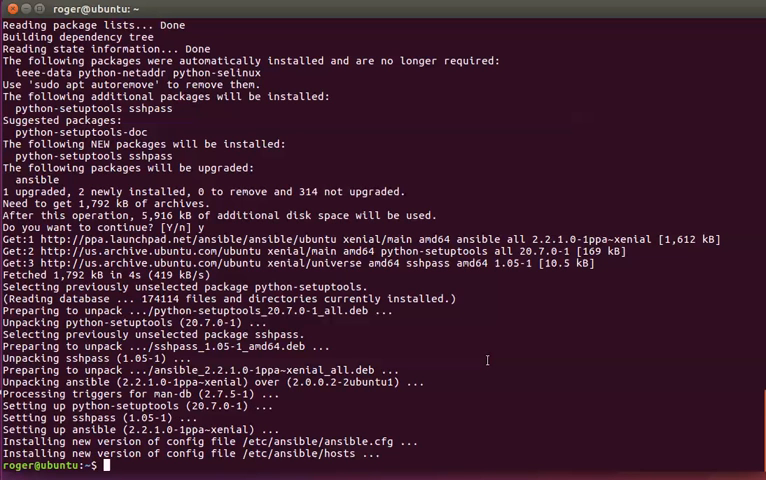
Run ansible --version, which now reports ansible 2.2.1.0.
text(ansibl)
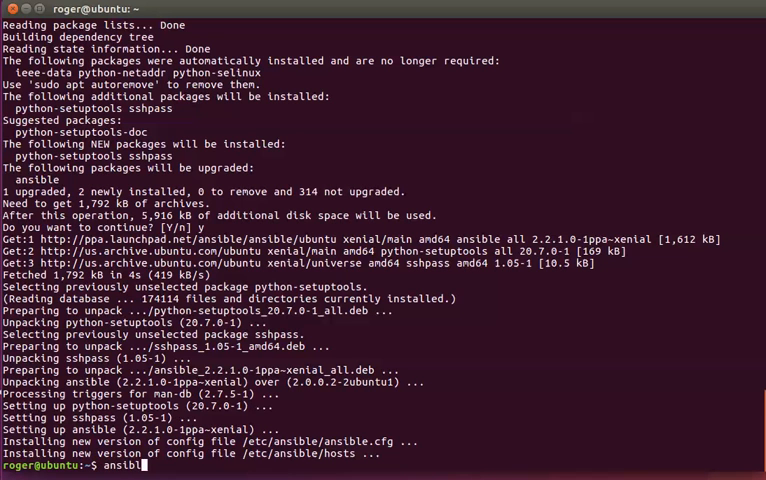
text(--v)
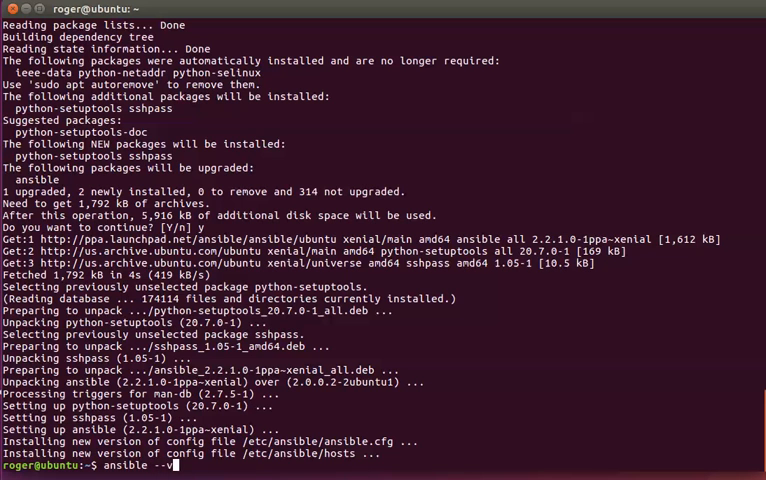
key(Return)
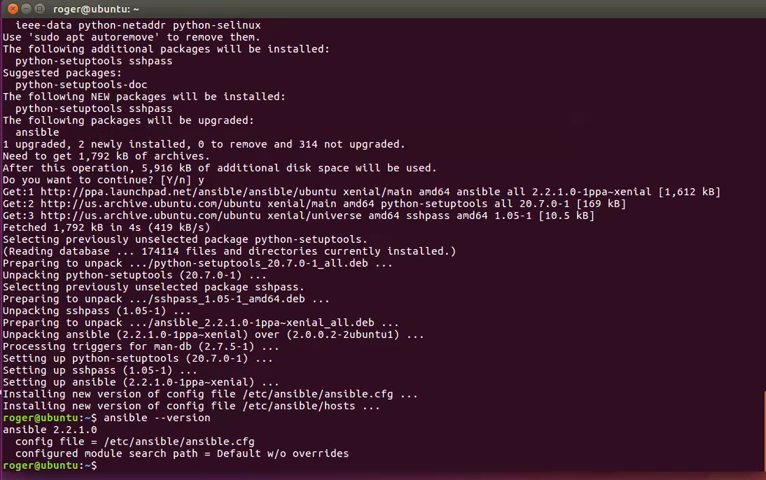